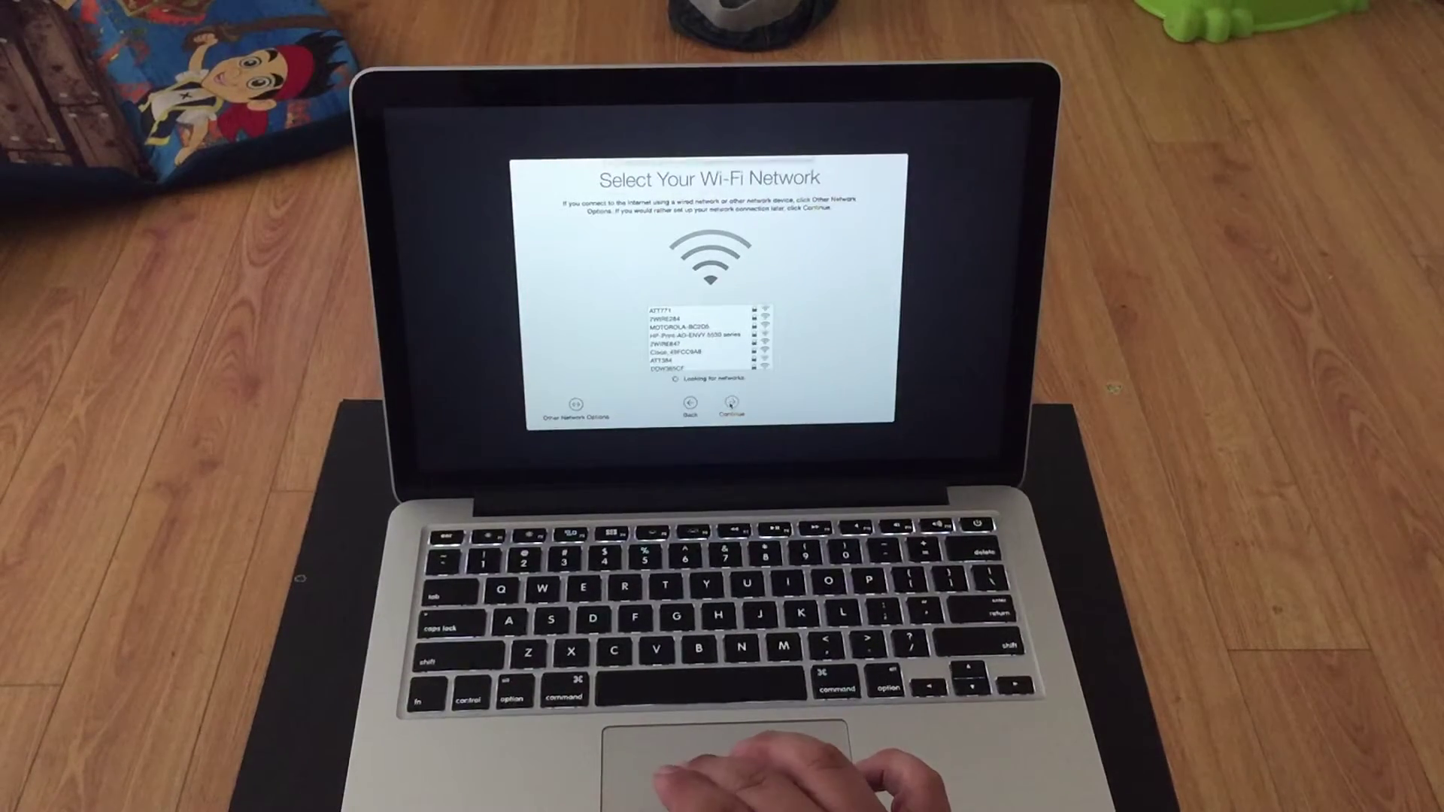
# Continue past Wi-Fi without joining a network, then agree to Terms and Conditions and confirm.
pyautogui.click(728, 403)
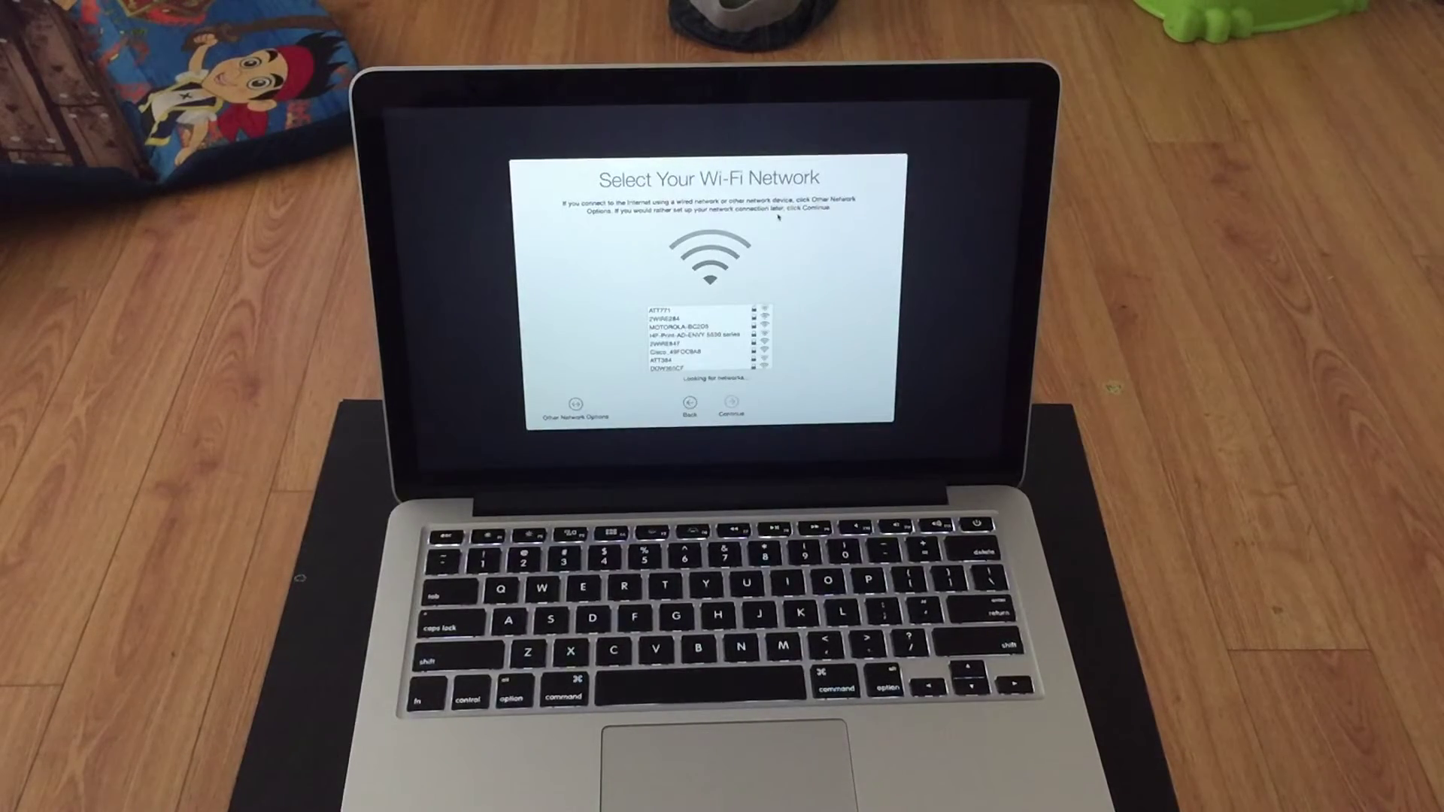
pyautogui.click(728, 402)
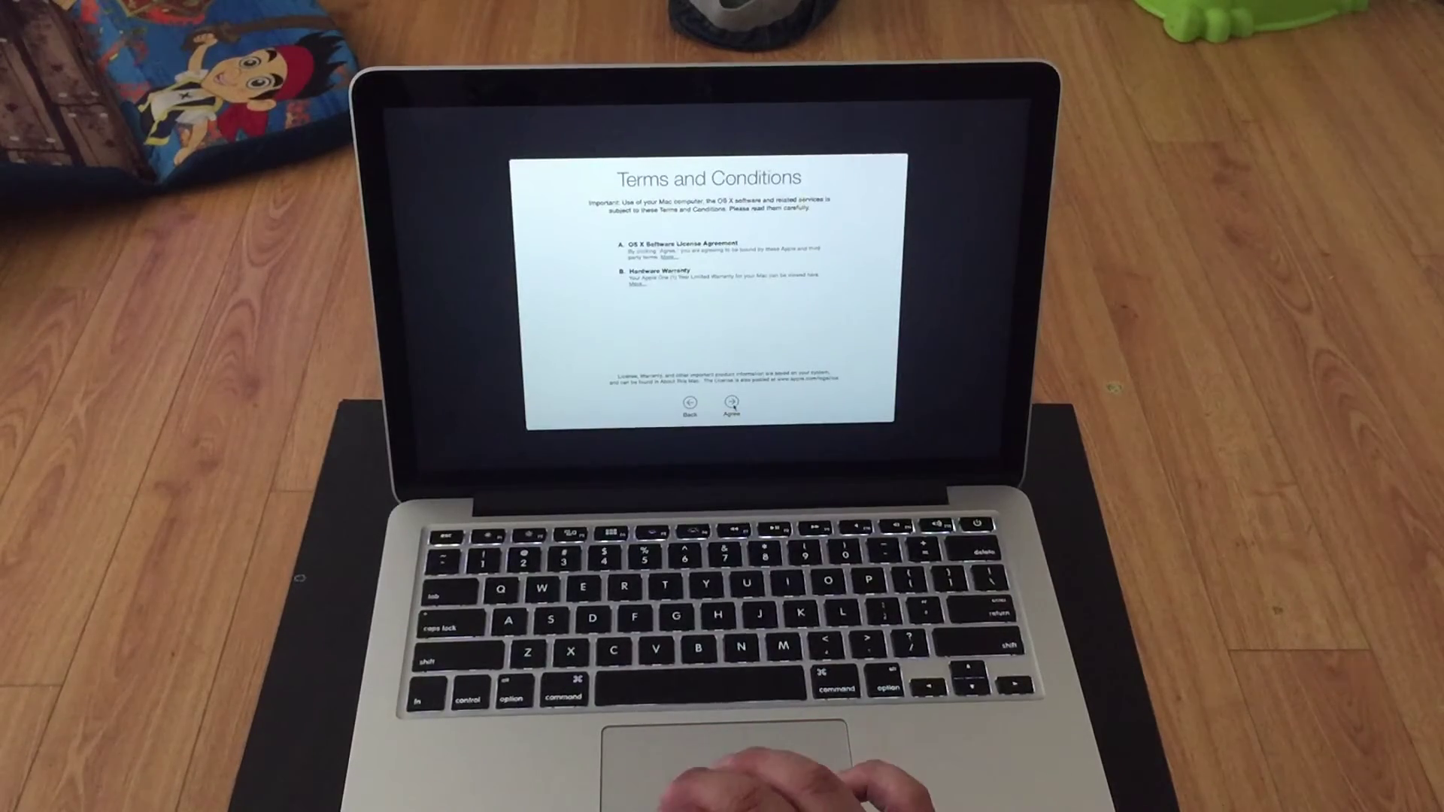
pyautogui.click(728, 403)
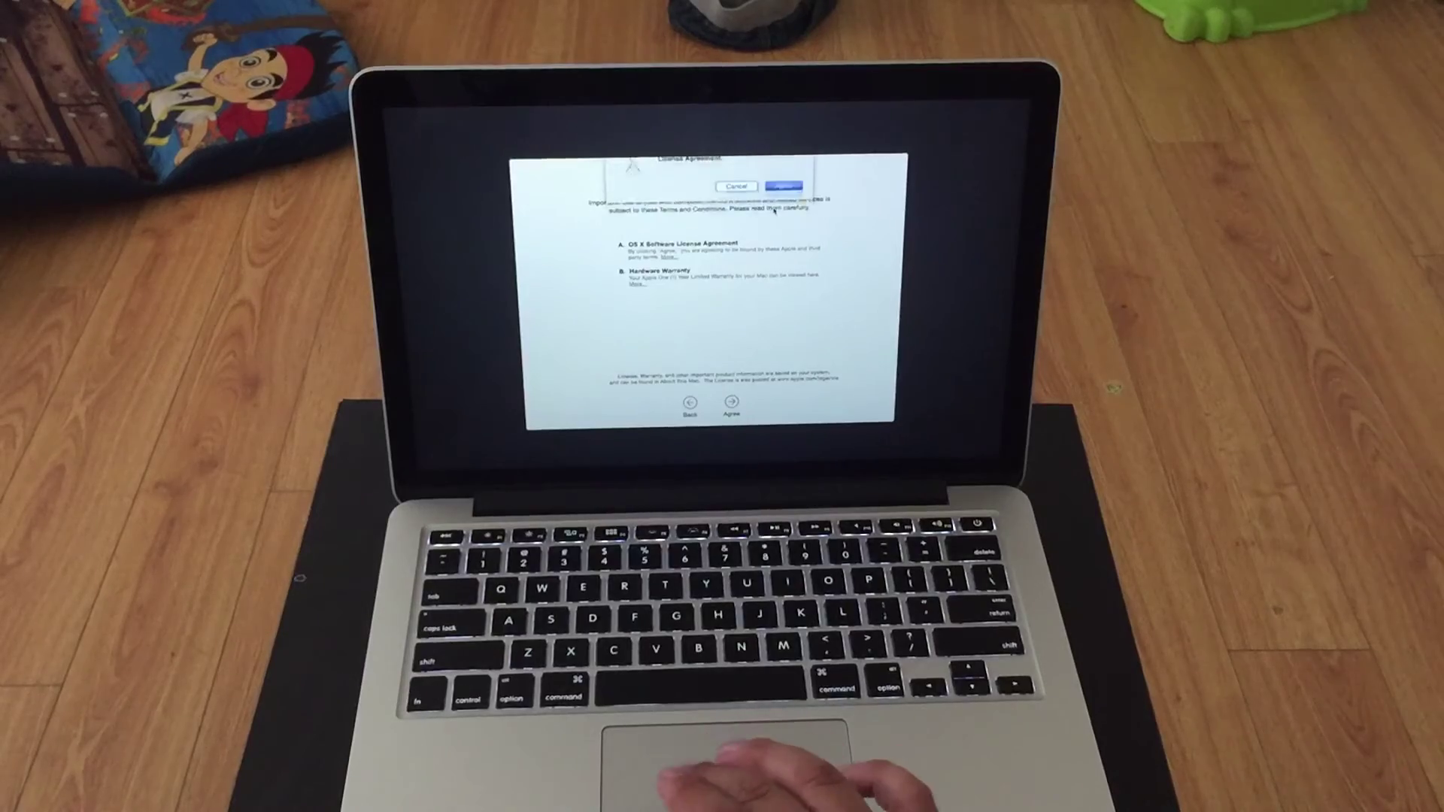
pyautogui.click(785, 186)
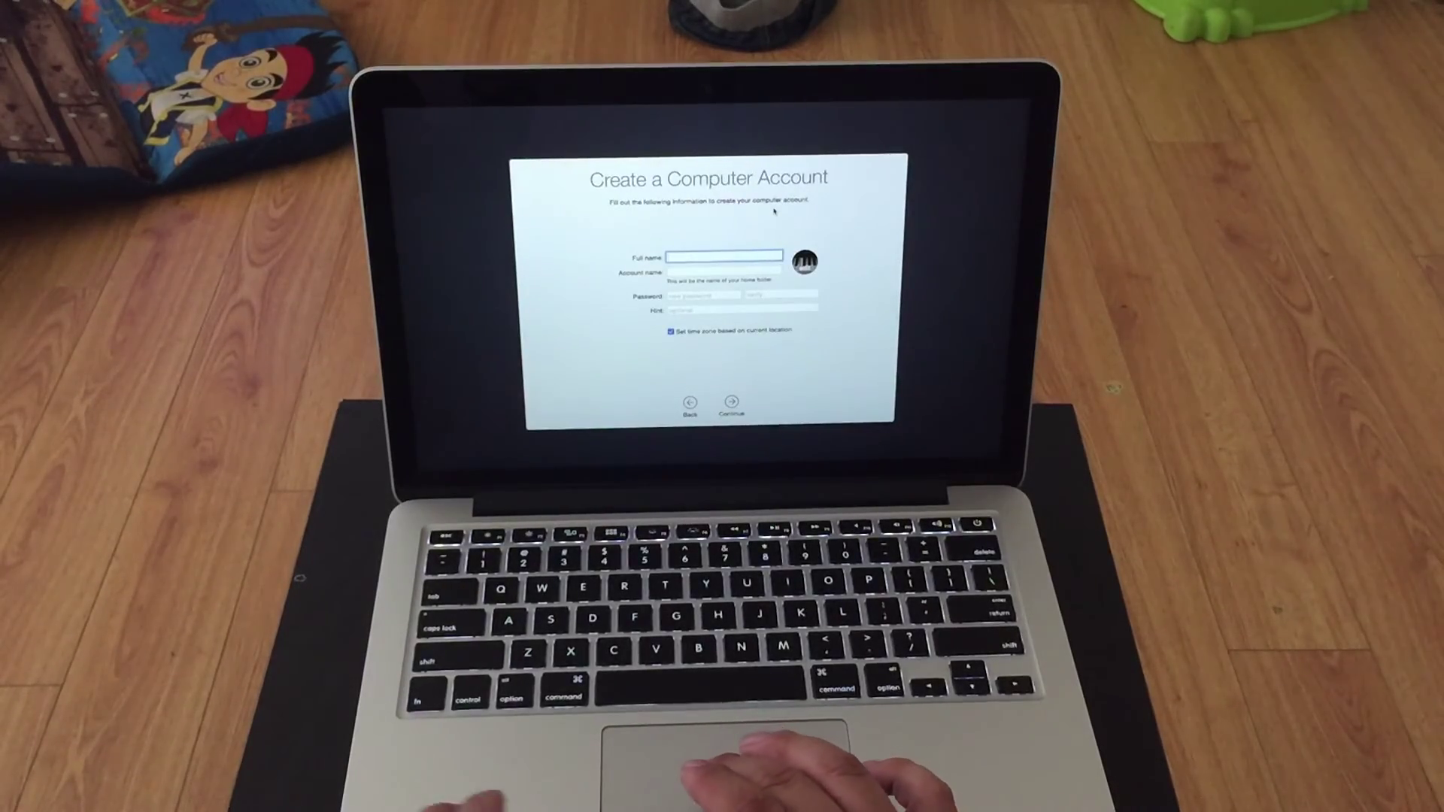